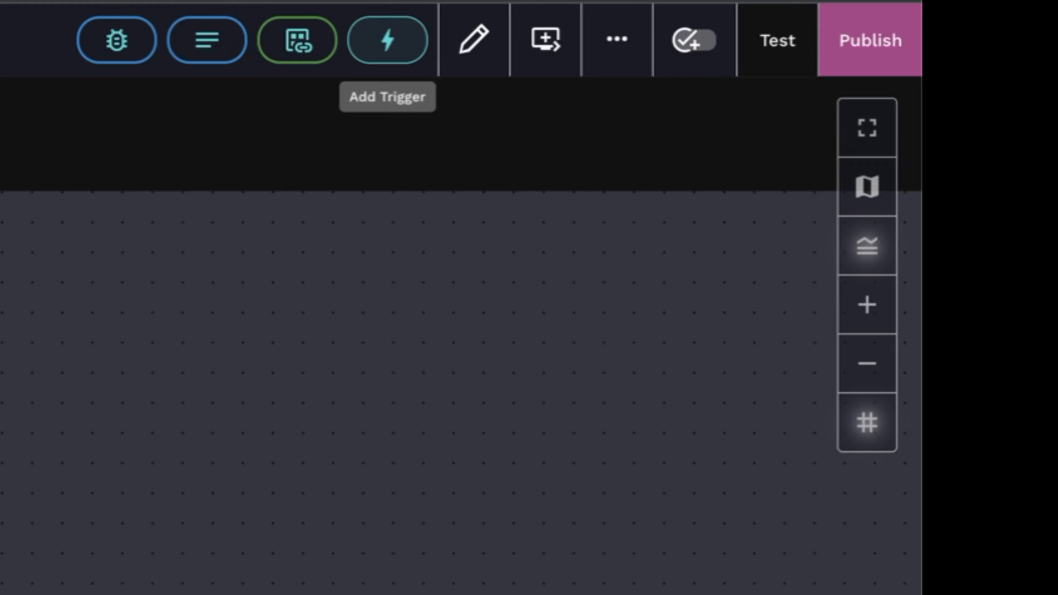
Add a new trigger to the workflow from the lightning-bolt toolbar button
left_click(387, 39)
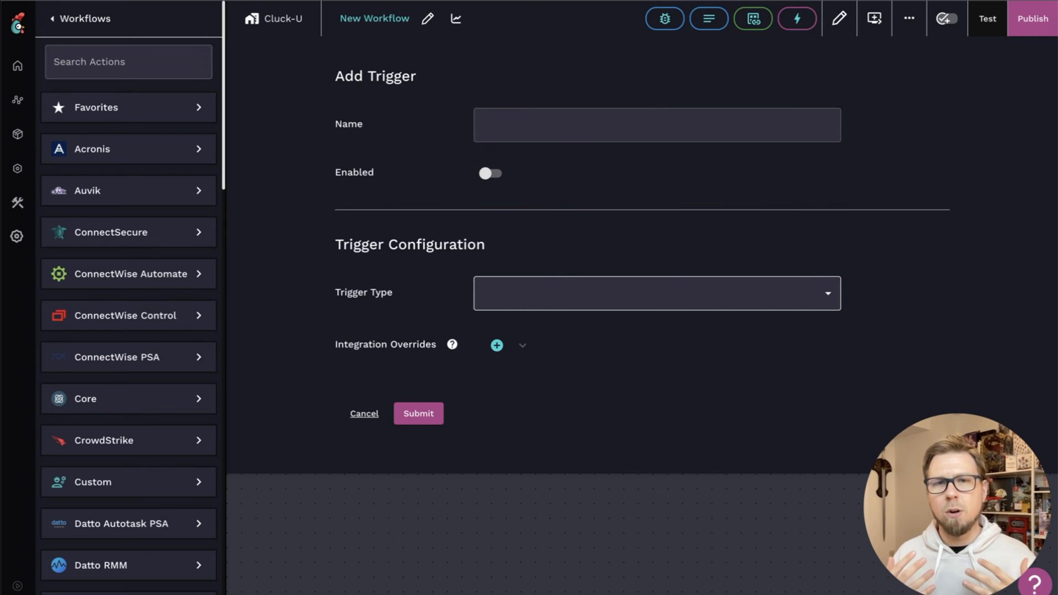
Browse the Trigger Type list across ConnectWise PSA, Core and Datto Autotask options
left_click(654, 293)
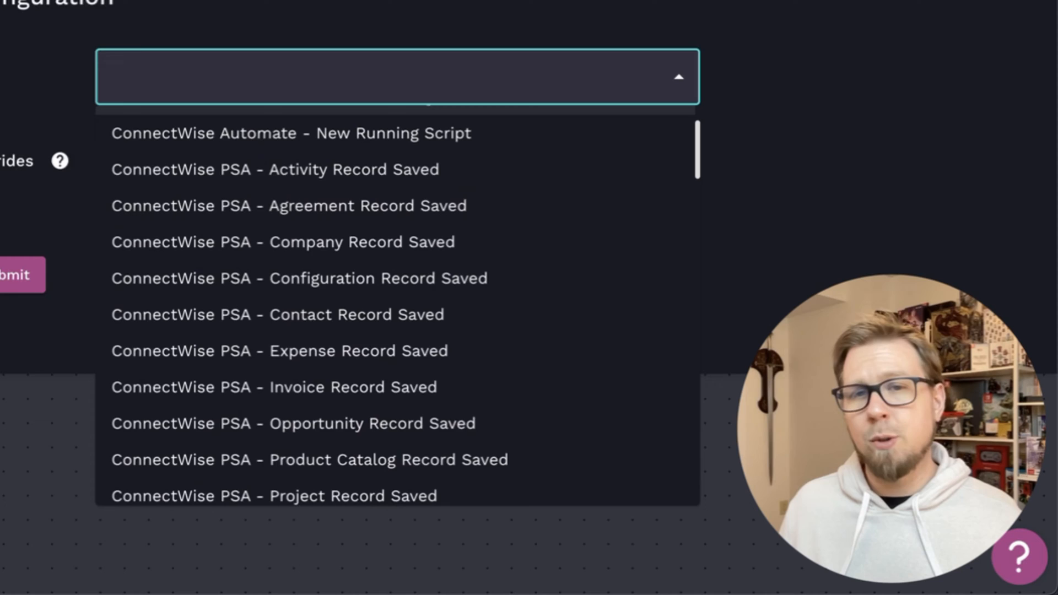
scroll("down", 3)
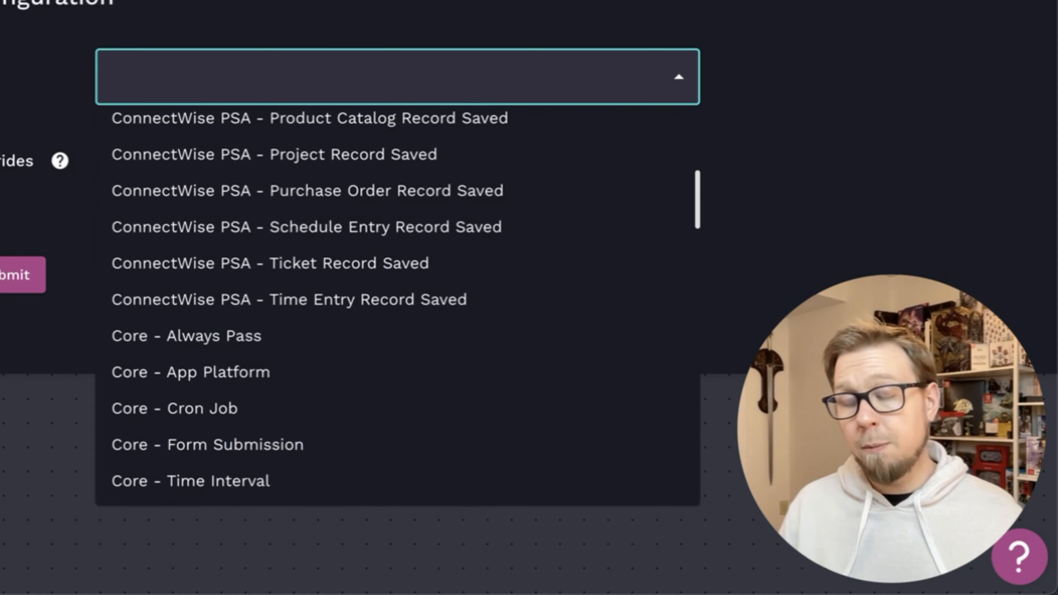
scroll("up", 3)
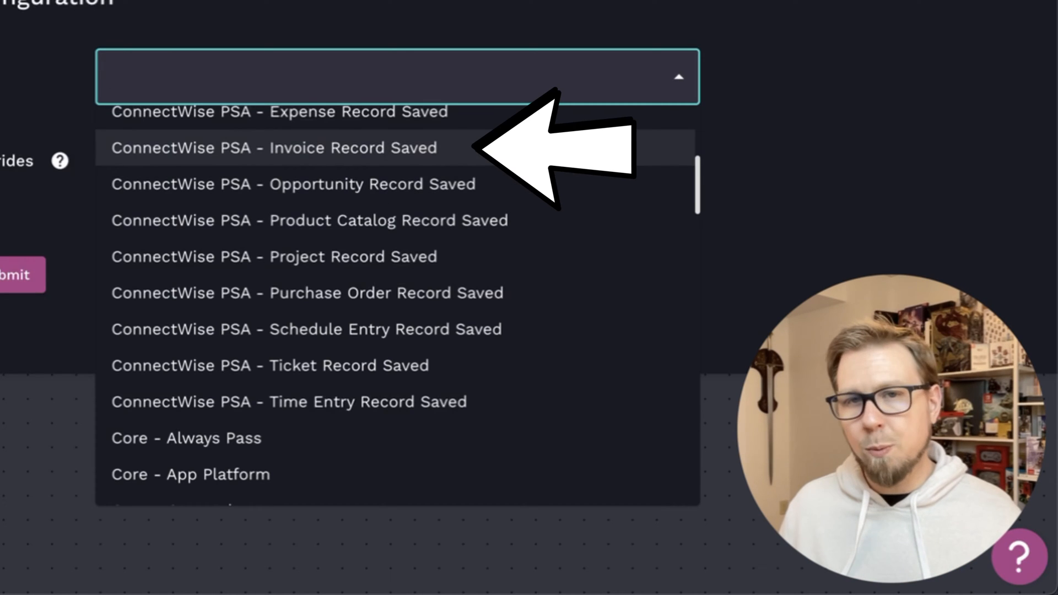
mouse_move(294, 184)
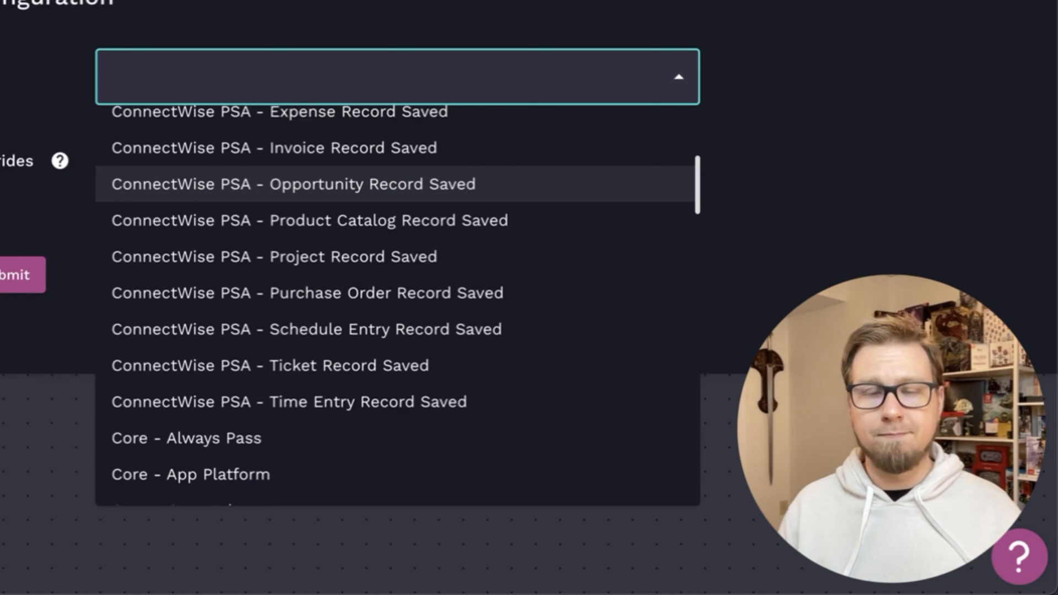
scroll("down", 3)
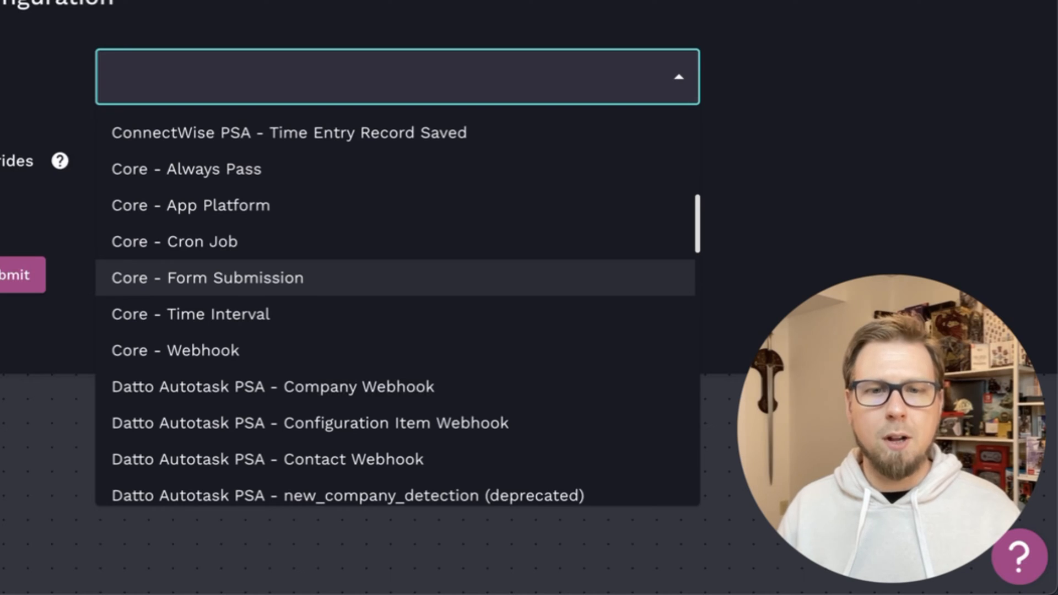
left_click(398, 77)
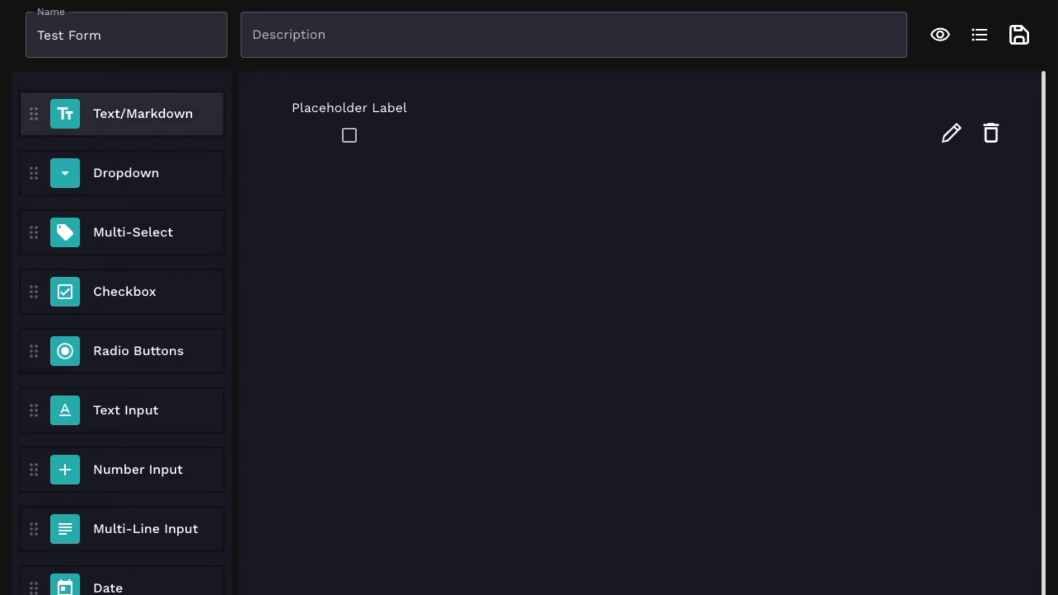
left_click(121, 173)
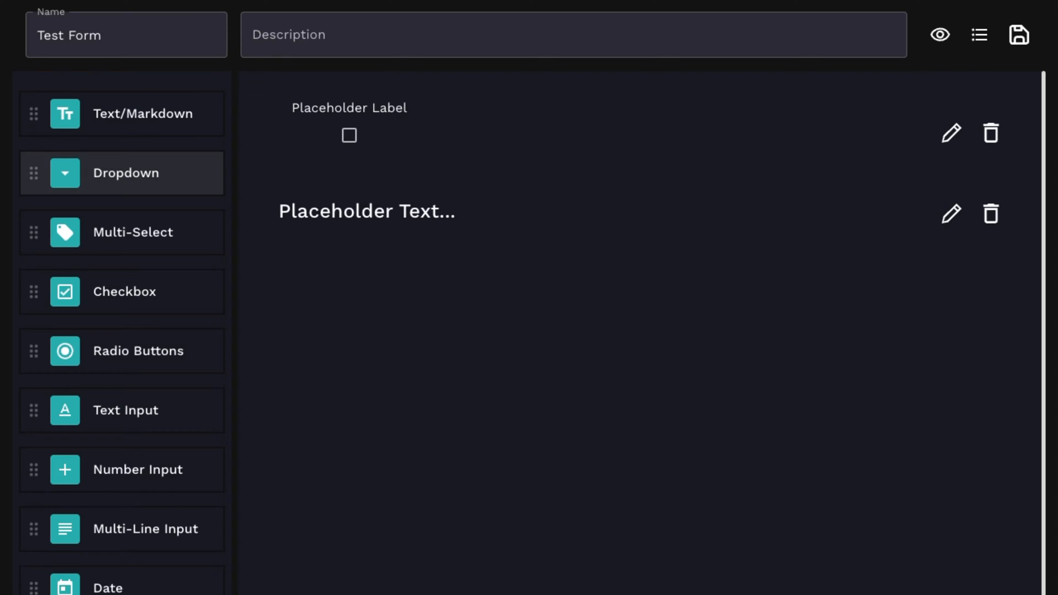
left_click(124, 172)
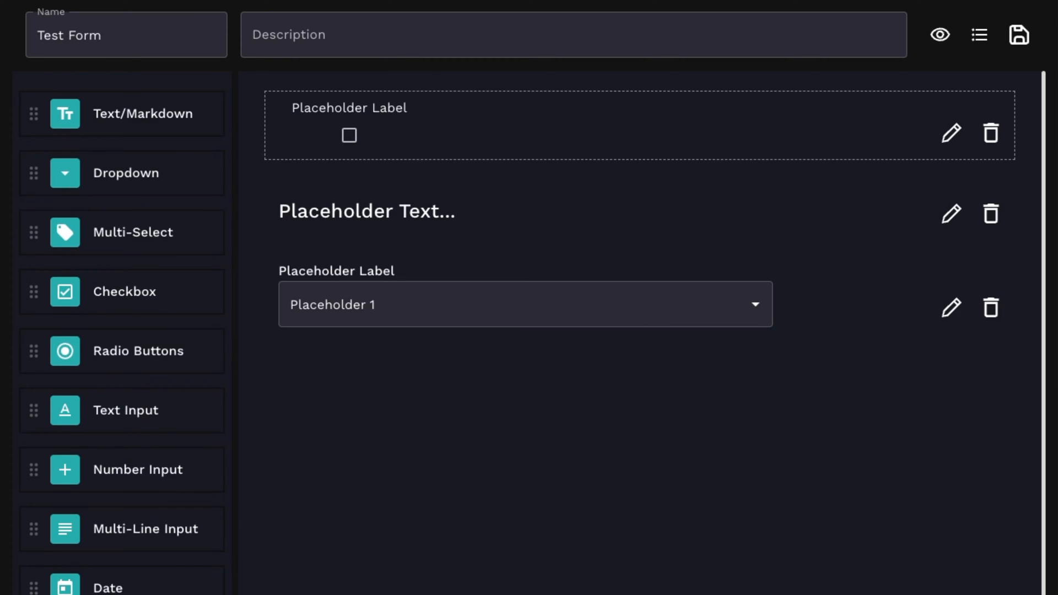
left_click(939, 34)
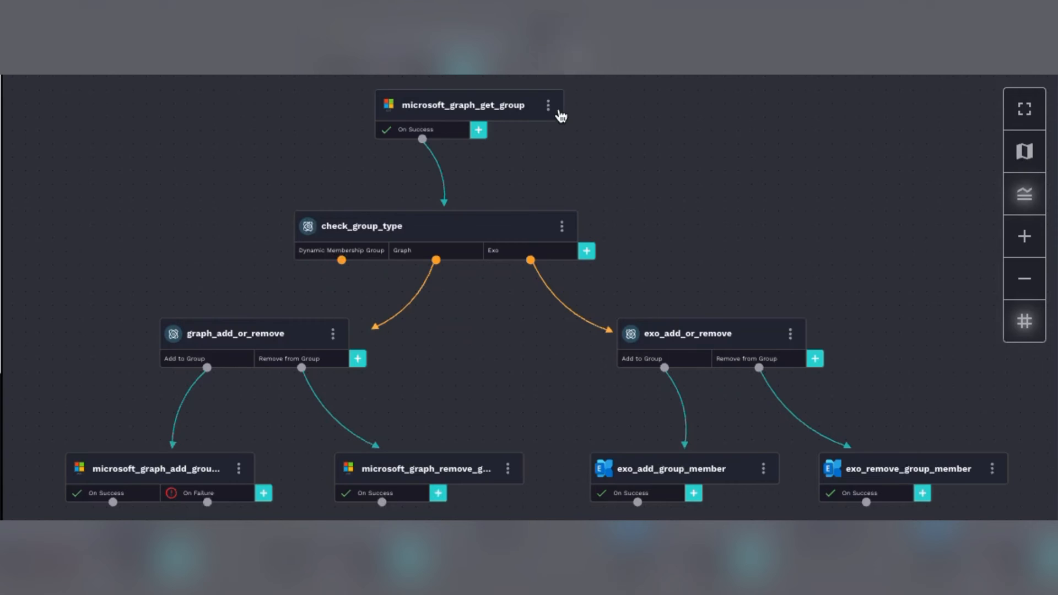
mouse_move(517, 227)
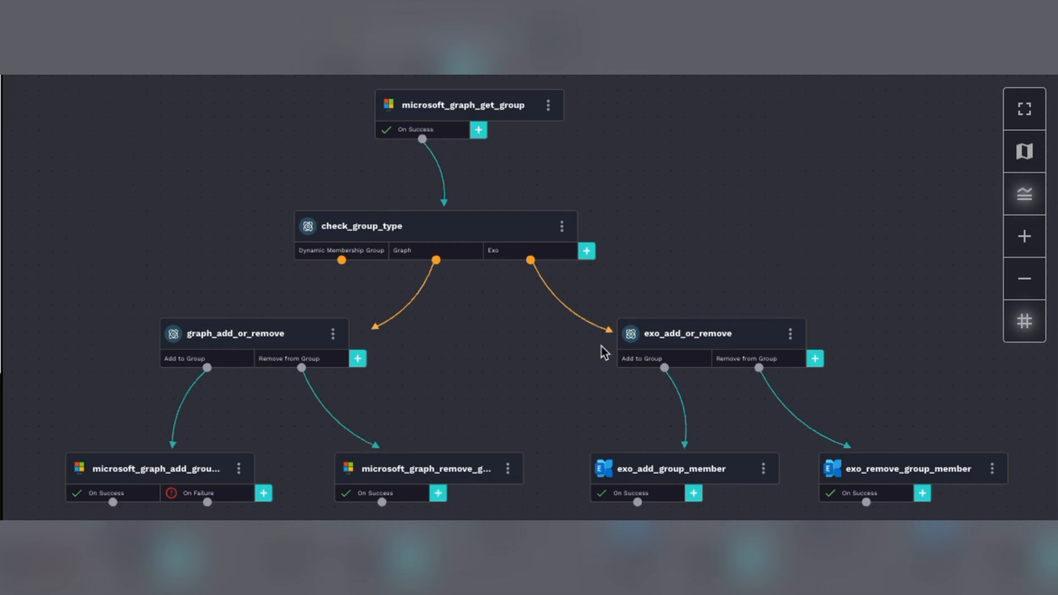
mouse_move(698, 464)
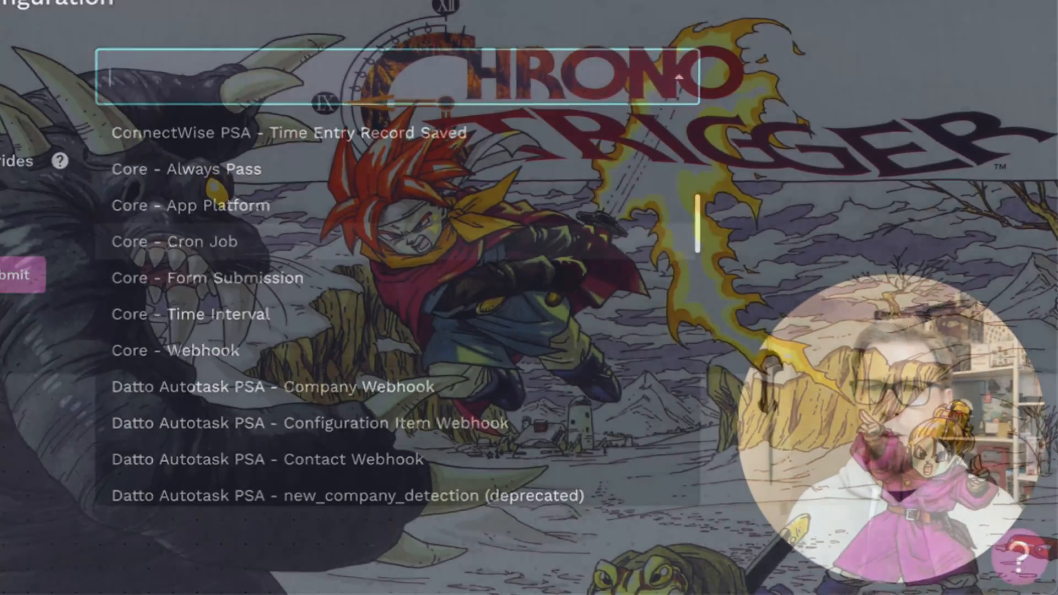
left_click(207, 313)
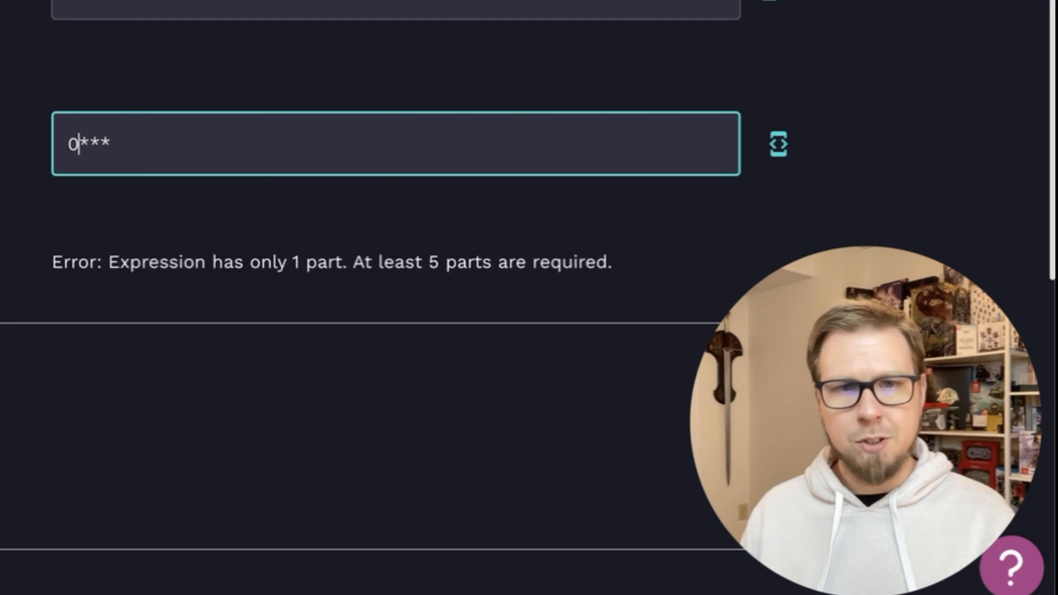
Fill the Cron Job schedule fields with '0' and 'FRI'
type("0")
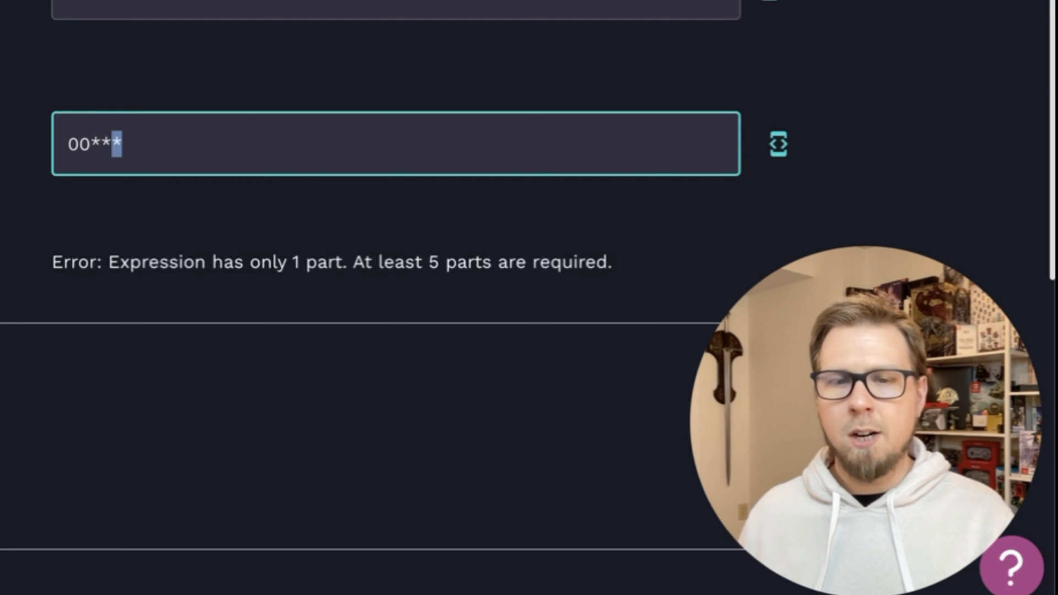
type("FRI")
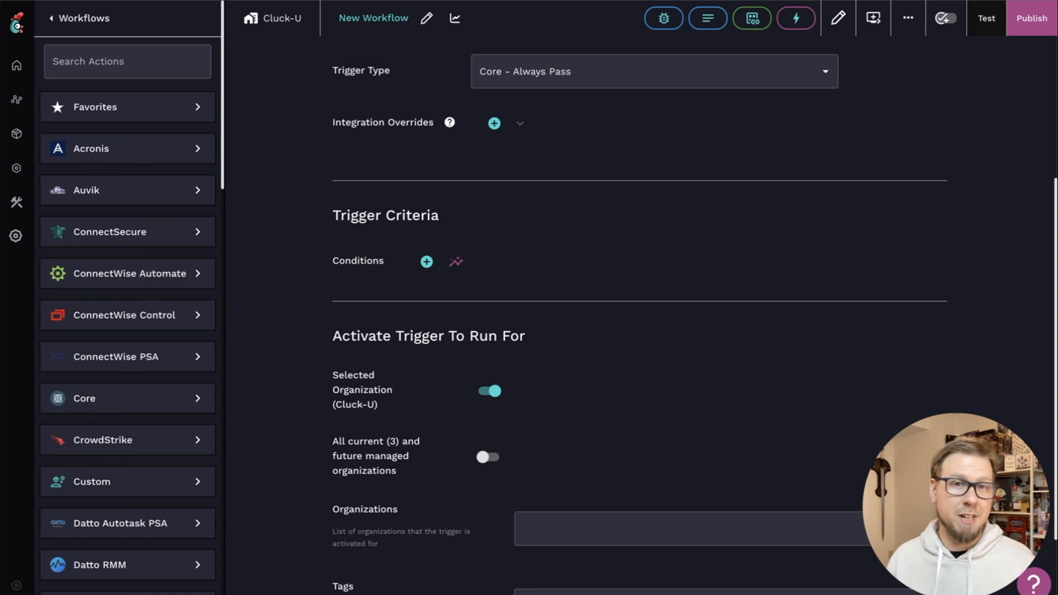
Switch the trigger to Core - Webhook and review its POST method and JSON header parameters
left_click(653, 71)
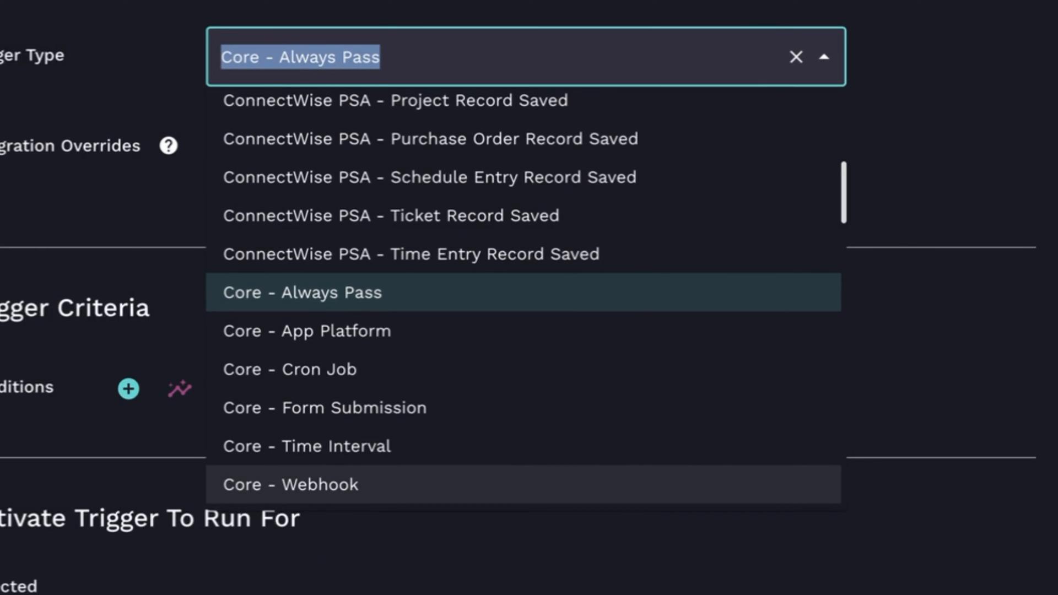
left_click(291, 484)
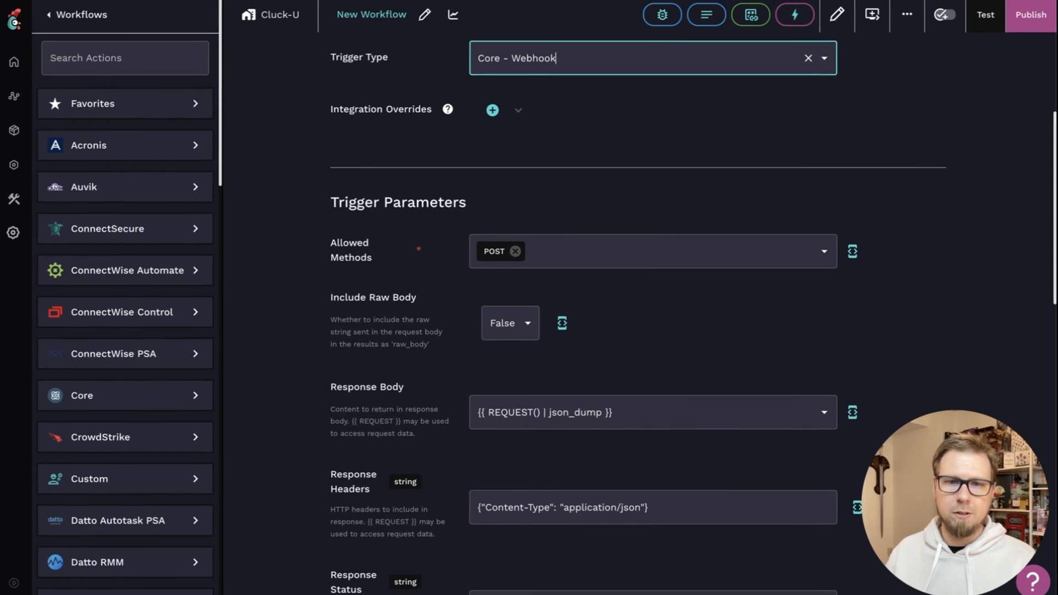
scroll("up", 3)
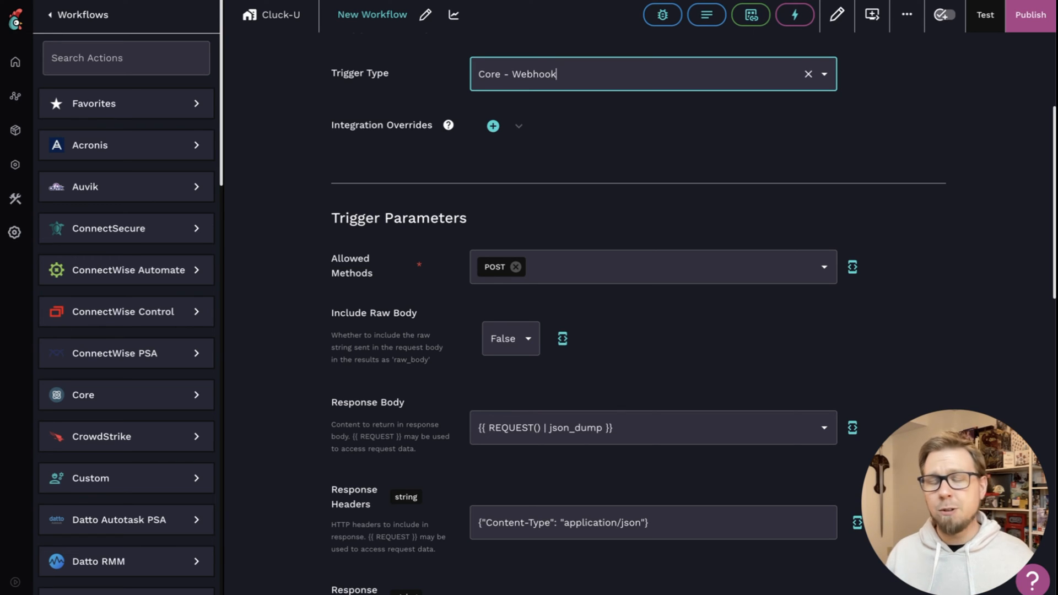
scroll("up", 3)
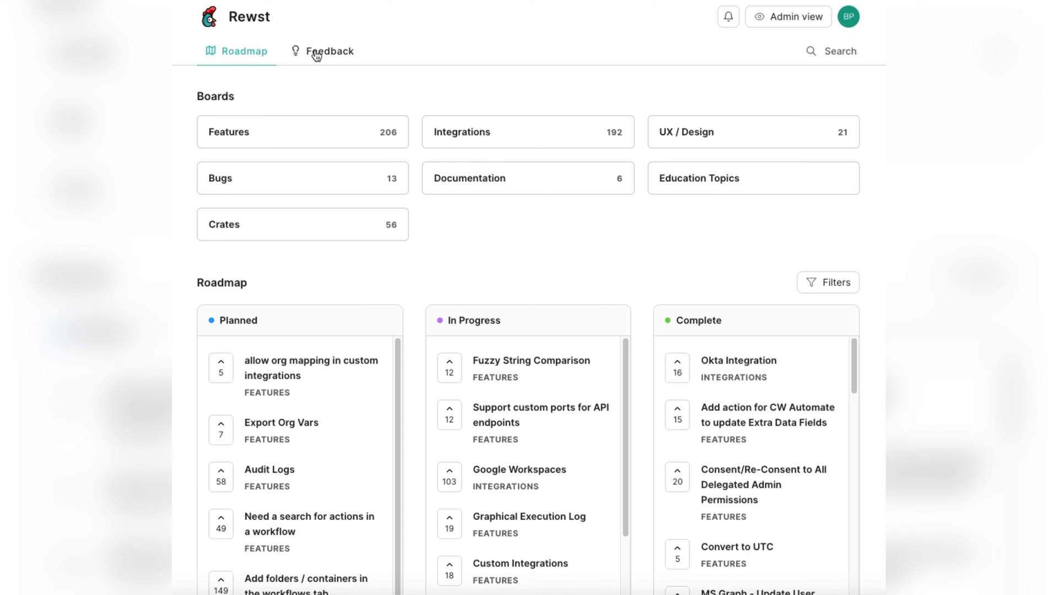
Browse the Integrations, UX / Design and Documentation feedback boards
left_click(330, 50)
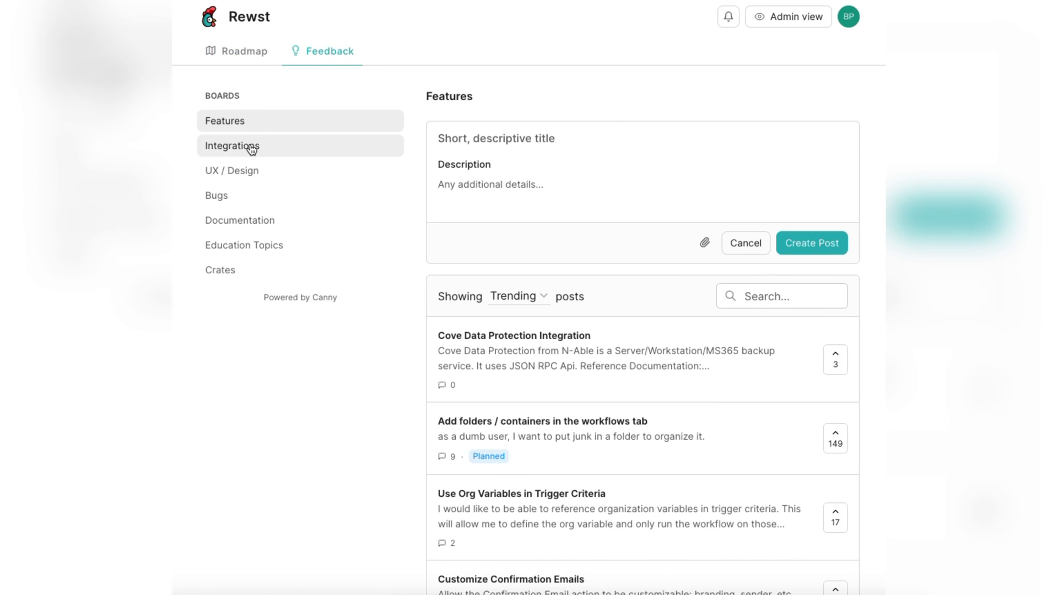
left_click(231, 145)
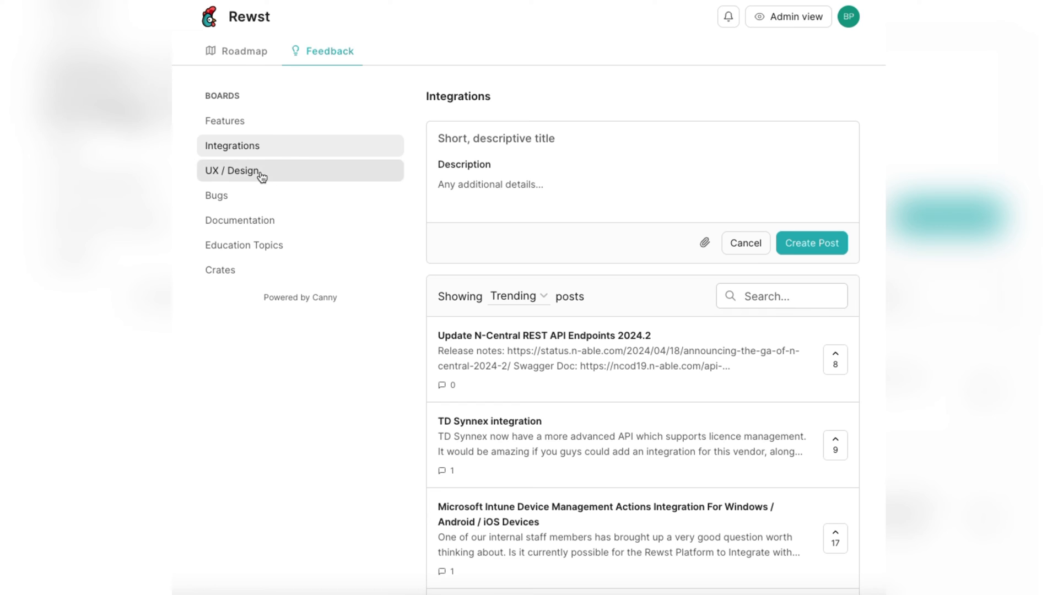
left_click(234, 170)
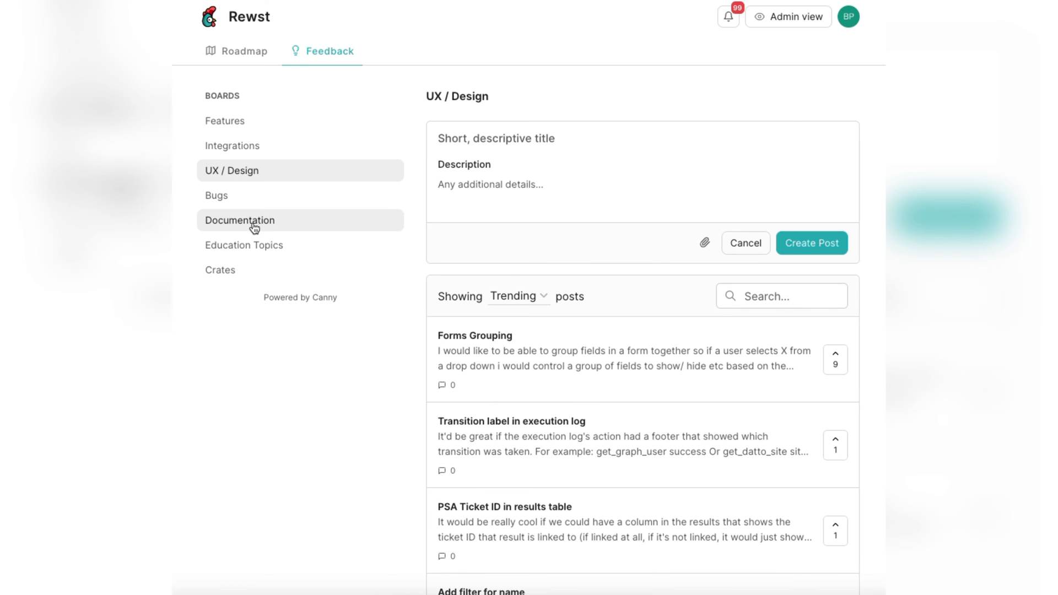
left_click(240, 220)
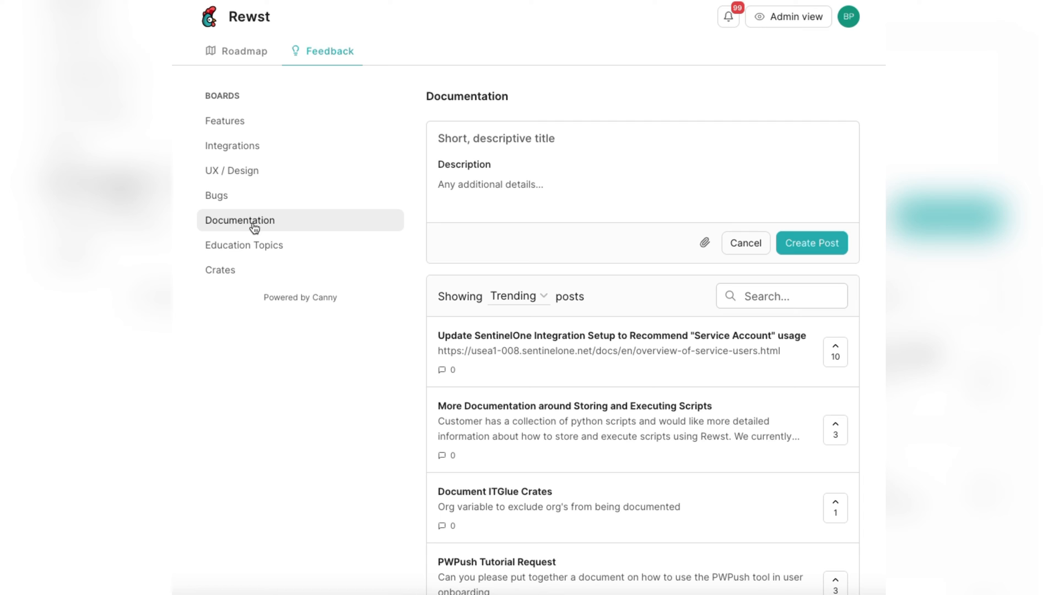